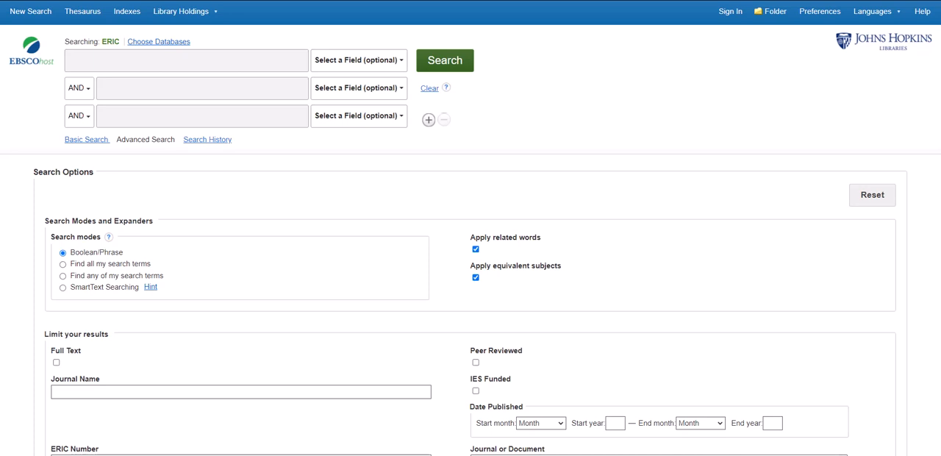
- Start the advanced search by clicking into the first search box
{"action": "left_click", "coordinate": [730, 11]}
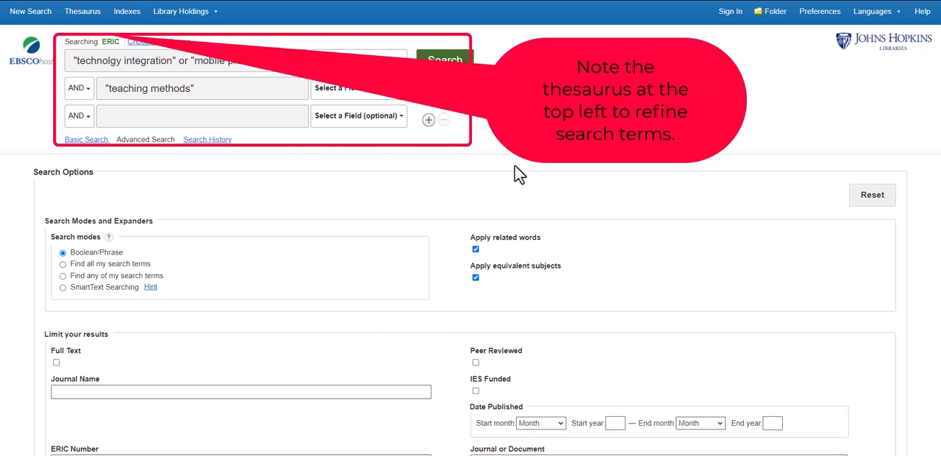
{"action": "mouse_move", "coordinate": [458, 162]}
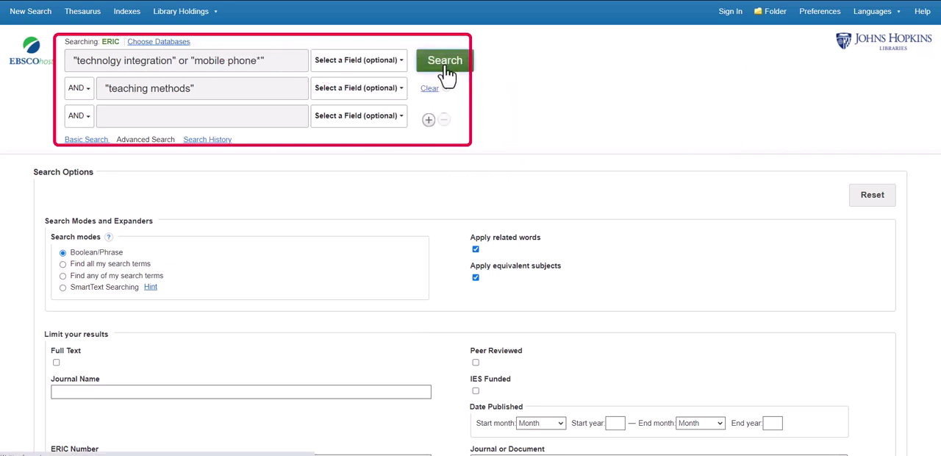
- Run the search and limit results to peer-reviewed items published 2013–2023
{"action": "left_click", "coordinate": [444, 60]}
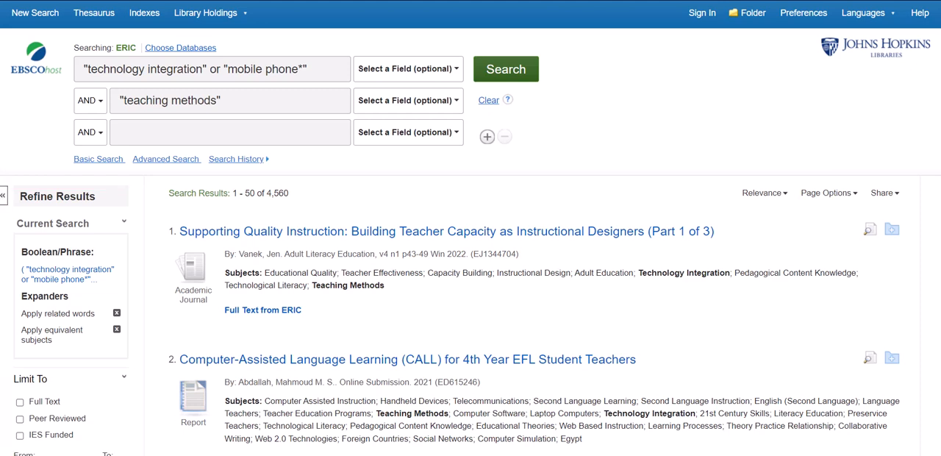
{"action": "scroll", "scroll_direction": "down", "scroll_amount": 3}
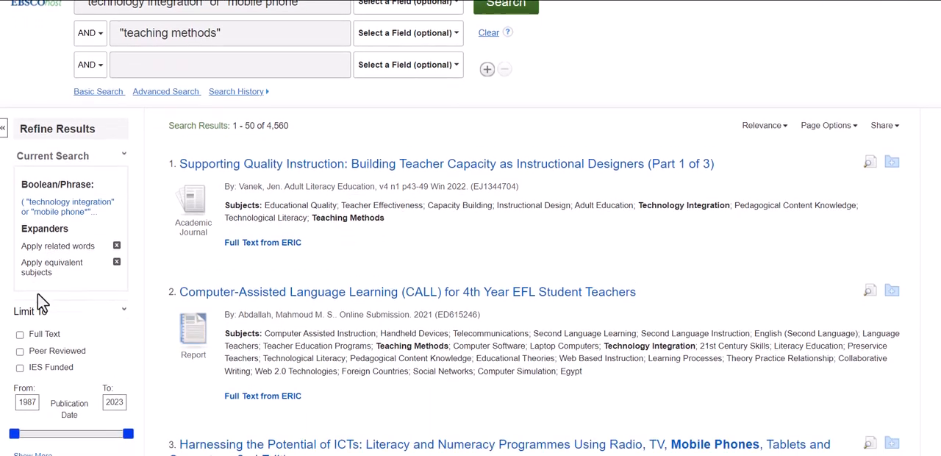
{"action": "left_click", "coordinate": [20, 351]}
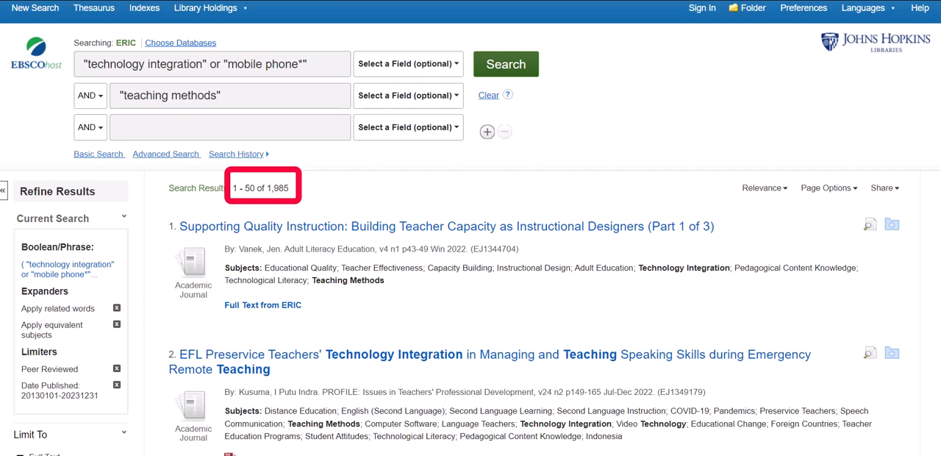
{"action": "scroll", "scroll_direction": "down", "scroll_amount": 3}
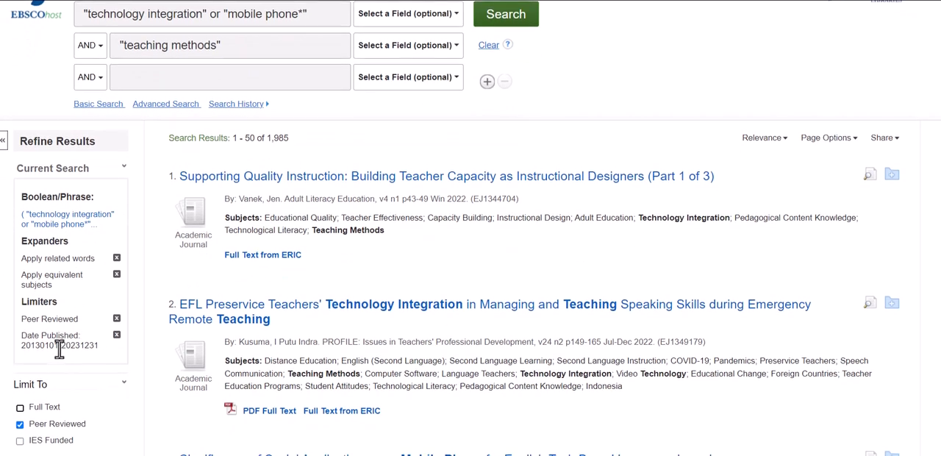
{"action": "scroll", "scroll_direction": "down", "scroll_amount": 3}
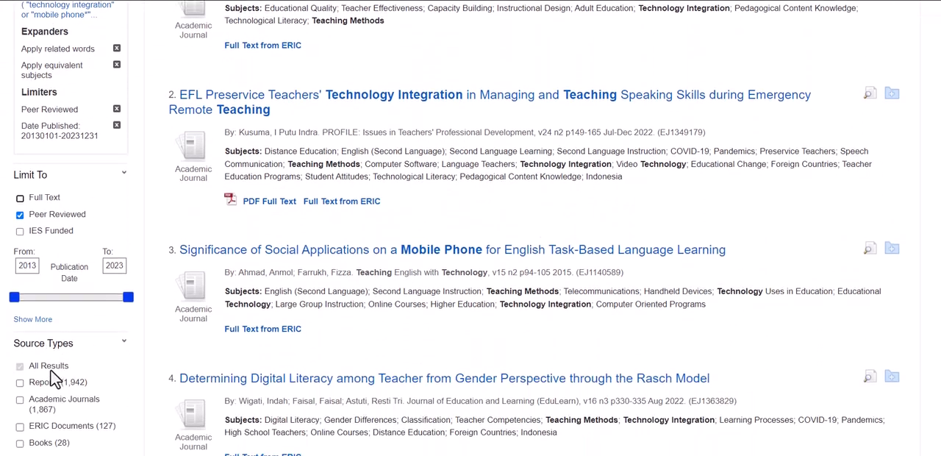
{"action": "scroll", "scroll_direction": "down", "scroll_amount": 3}
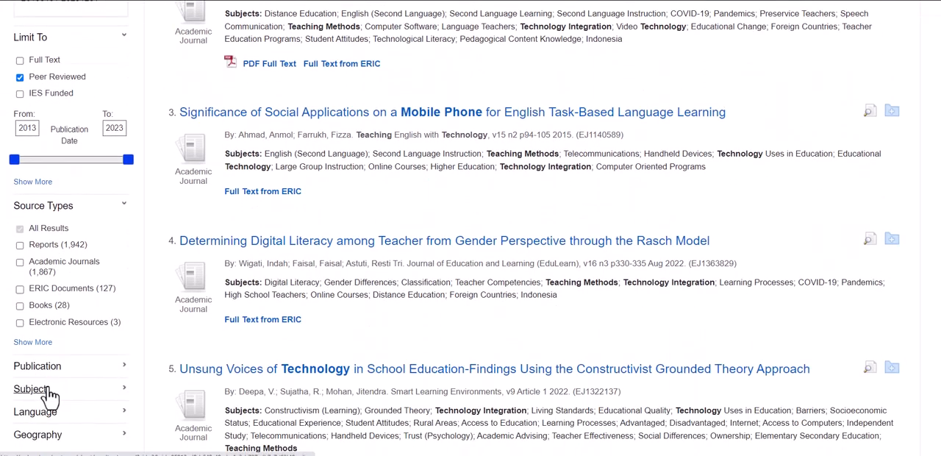
- Apply the handheld devices subject limiter from the full Subject list
{"action": "left_click", "coordinate": [30, 389]}
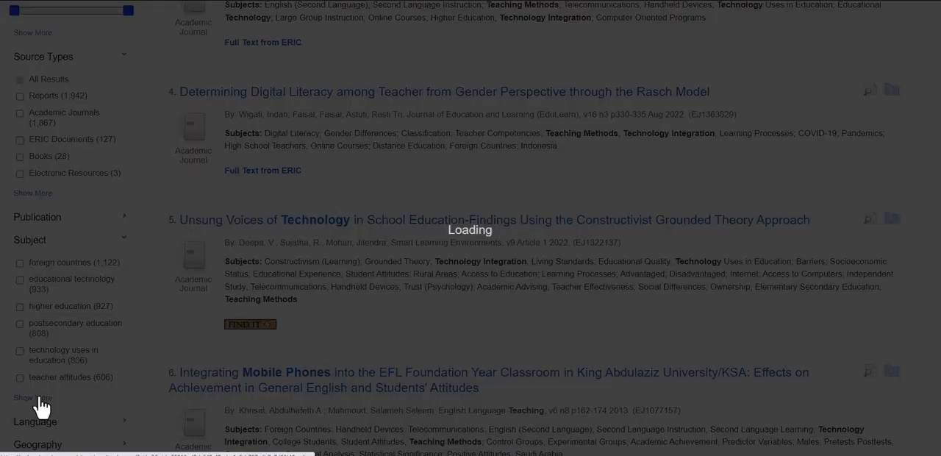
{"action": "left_click", "coordinate": [32, 398]}
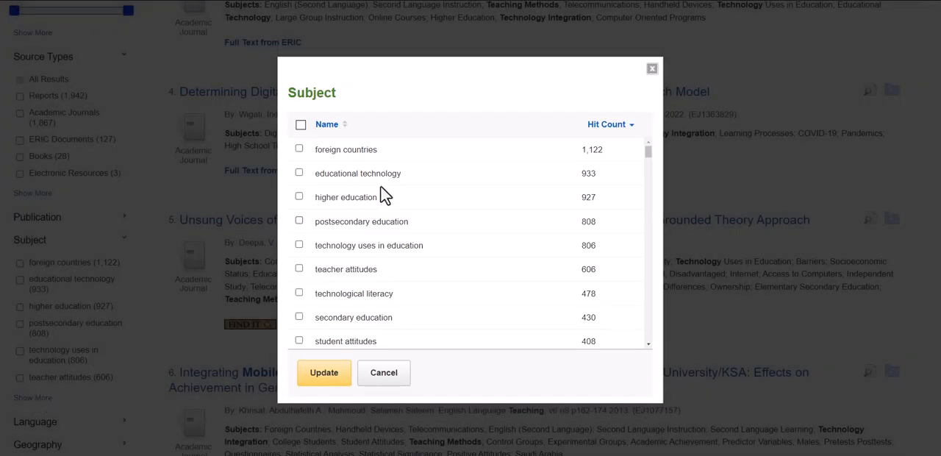
{"action": "mouse_move", "coordinate": [360, 226]}
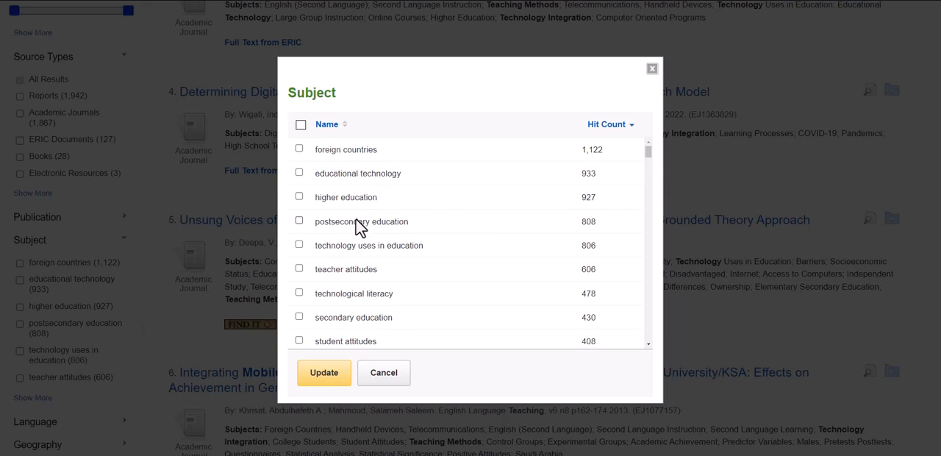
{"action": "mouse_move", "coordinate": [358, 239]}
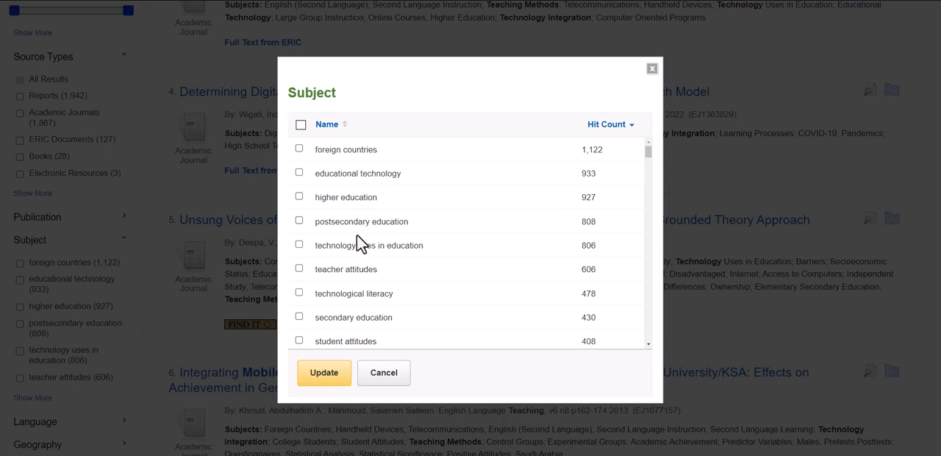
{"action": "scroll", "scroll_direction": "down", "scroll_amount": 3}
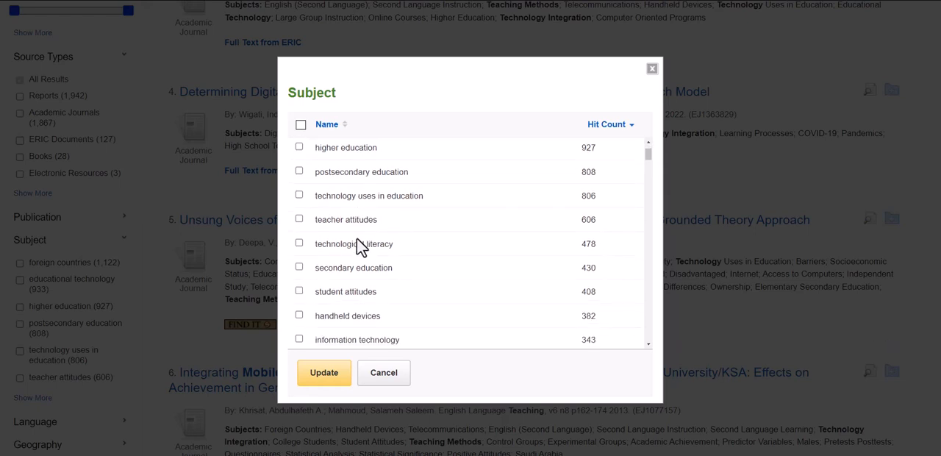
{"action": "scroll", "scroll_direction": "down", "scroll_amount": 3}
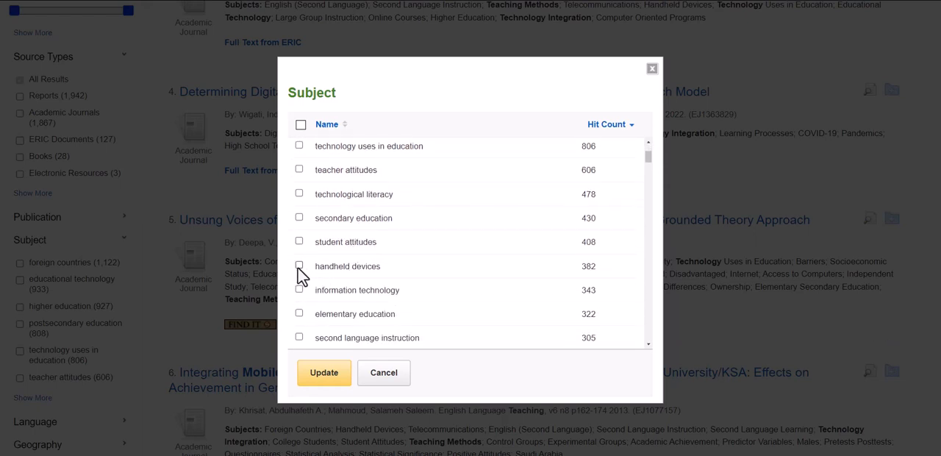
{"action": "left_click", "coordinate": [300, 265]}
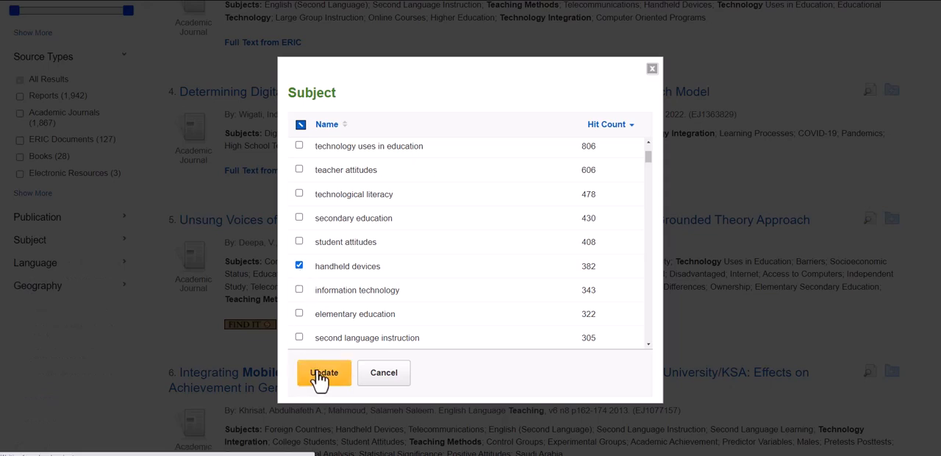
{"action": "left_click", "coordinate": [324, 372]}
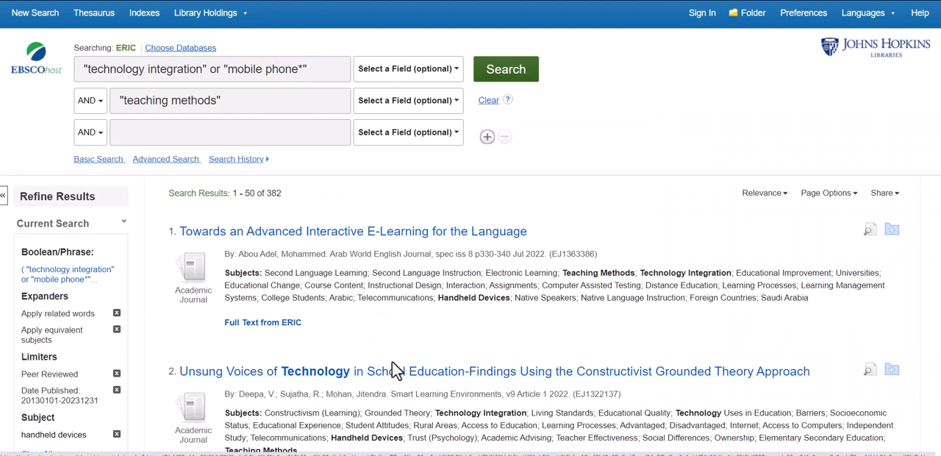
{"action": "mouse_move", "coordinate": [408, 353]}
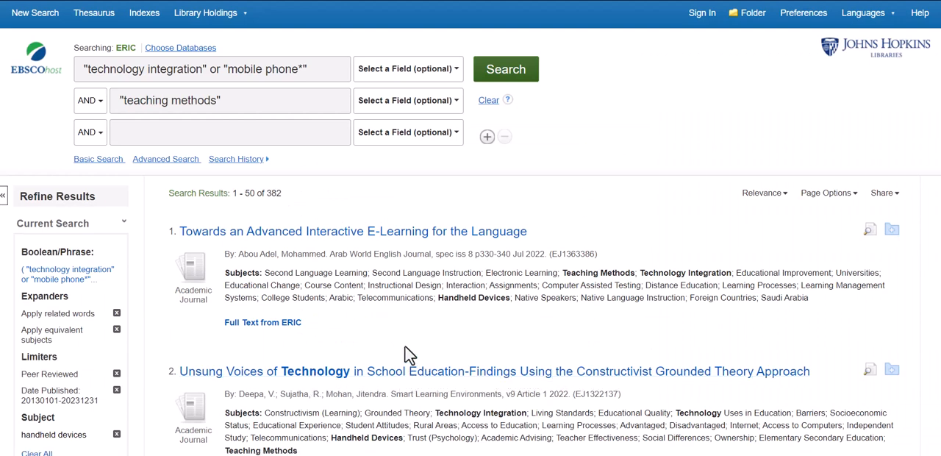
{"action": "mouse_move", "coordinate": [430, 301]}
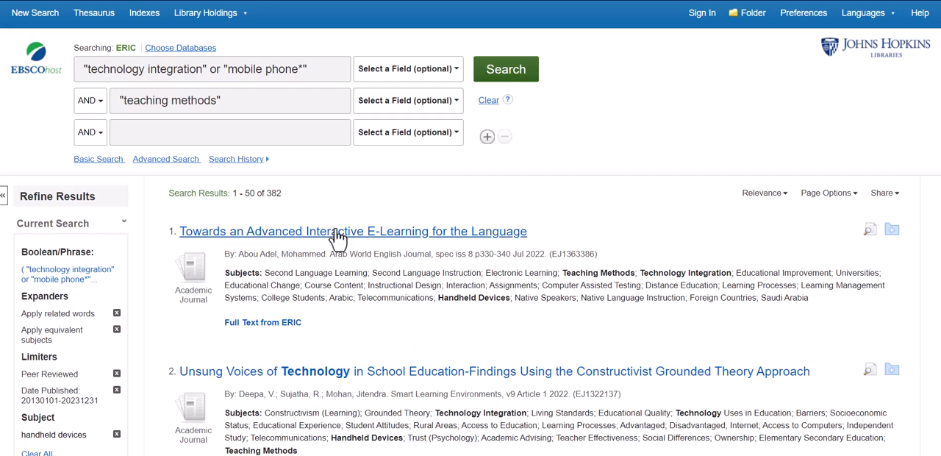
- Add STEM as a third AND search term and browse the results
{"action": "left_click", "coordinate": [230, 132]}
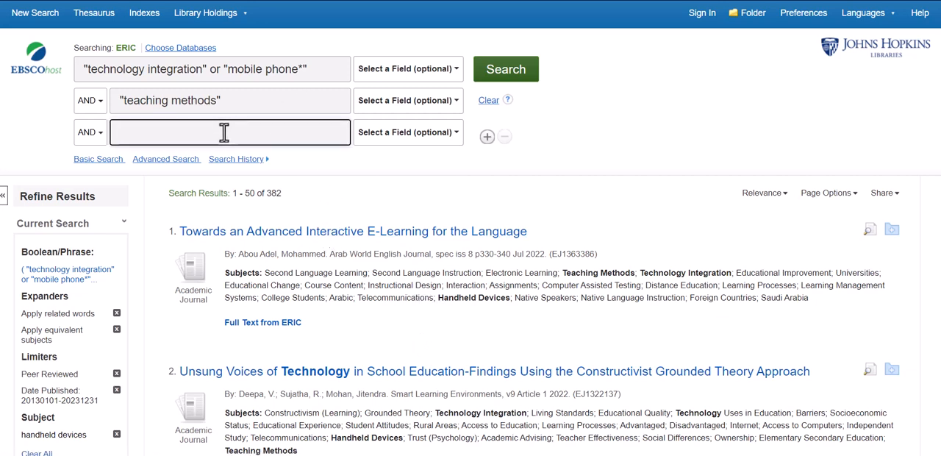
{"action": "type", "text": "STEM"}
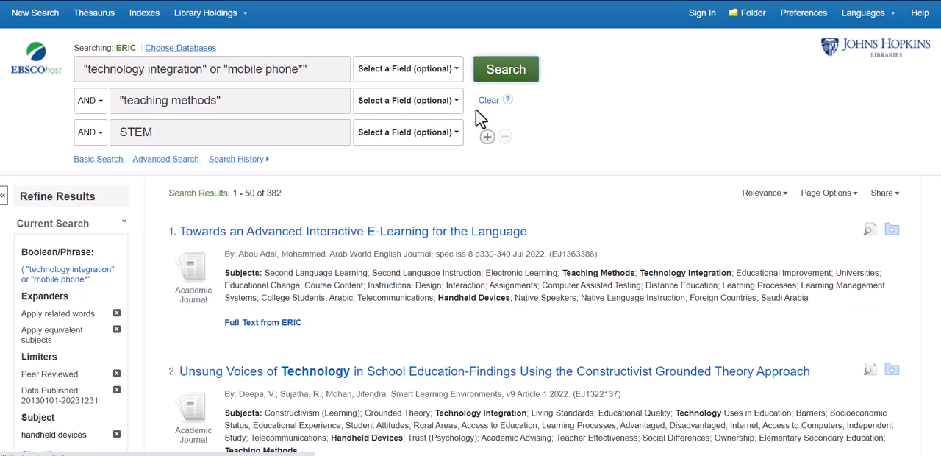
{"action": "scroll", "scroll_direction": "down", "scroll_amount": 3}
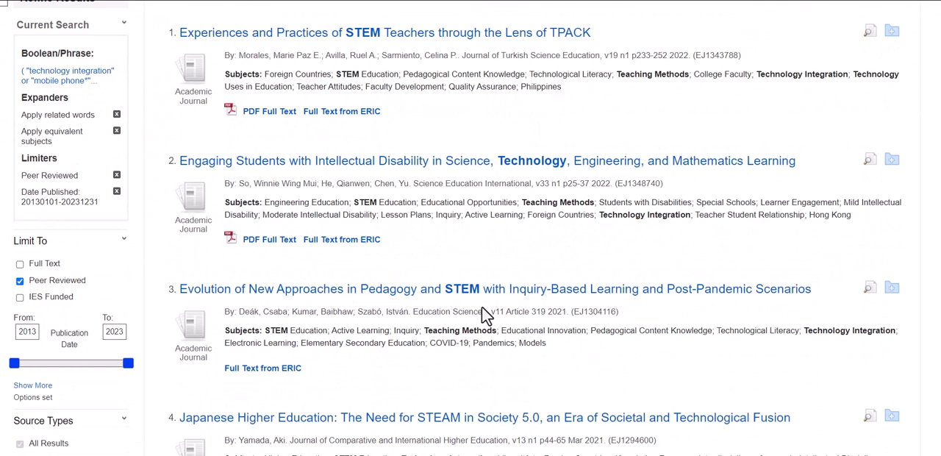
{"action": "mouse_move", "coordinate": [441, 312]}
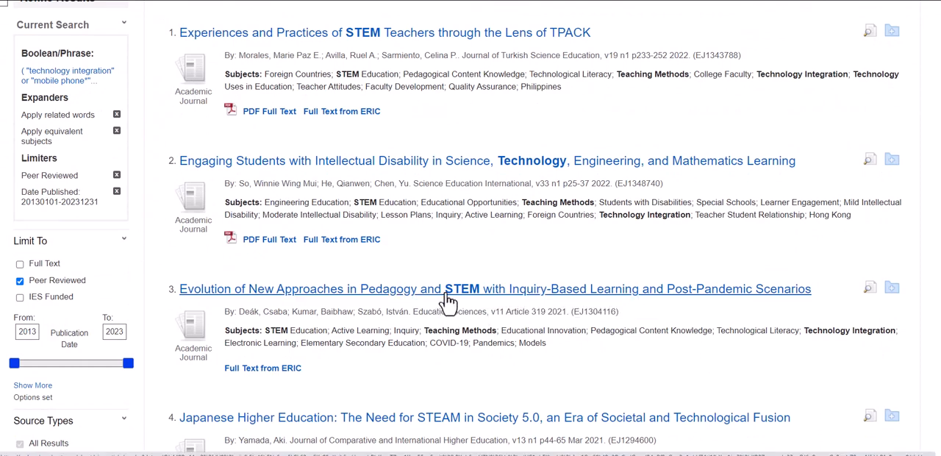
- Open the 'Evolution of New Approaches in Pedagogy and STEM' record and read its abstract
{"action": "left_click", "coordinate": [495, 288]}
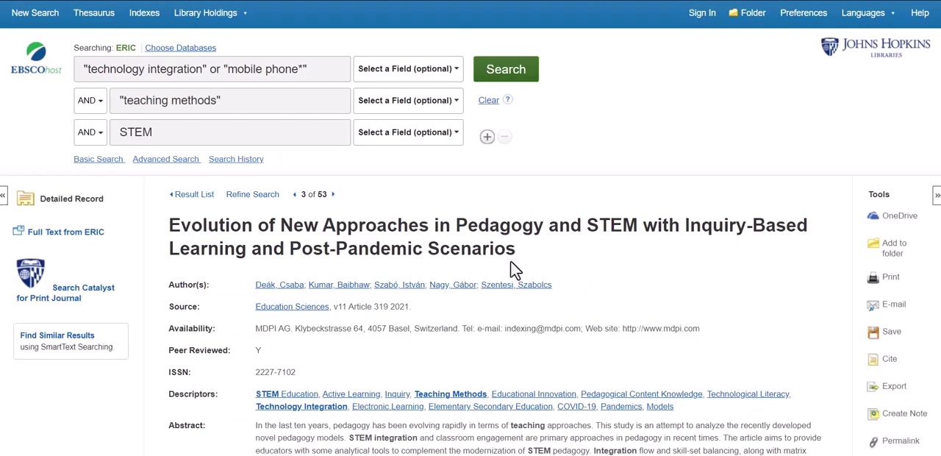
{"action": "scroll", "scroll_direction": "down", "scroll_amount": 3}
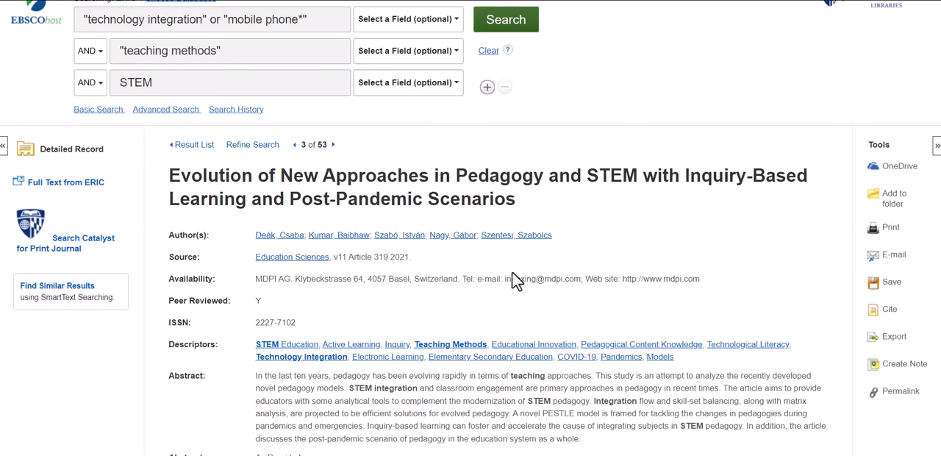
{"action": "scroll", "scroll_direction": "down", "scroll_amount": 3}
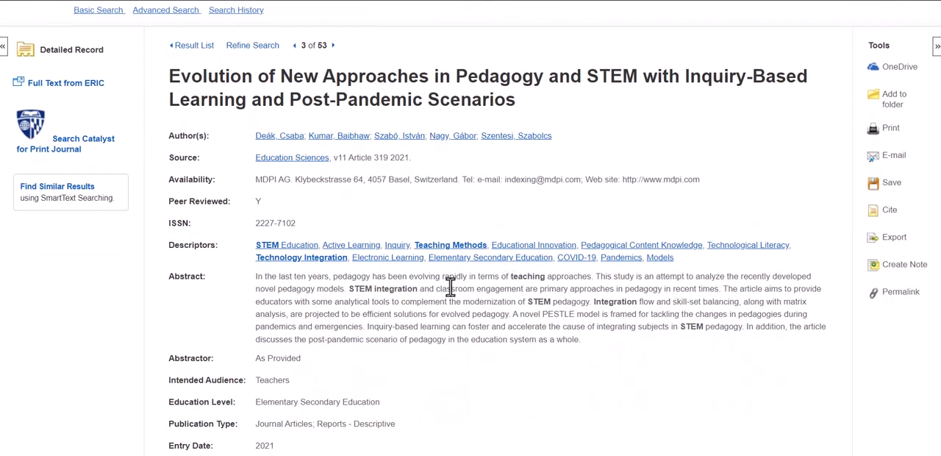
{"action": "mouse_move", "coordinate": [302, 257]}
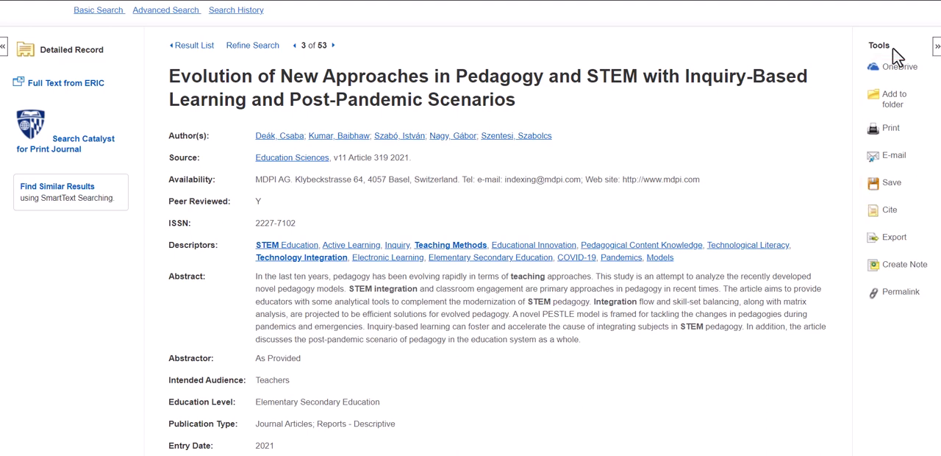
{"action": "mouse_move", "coordinate": [65, 14]}
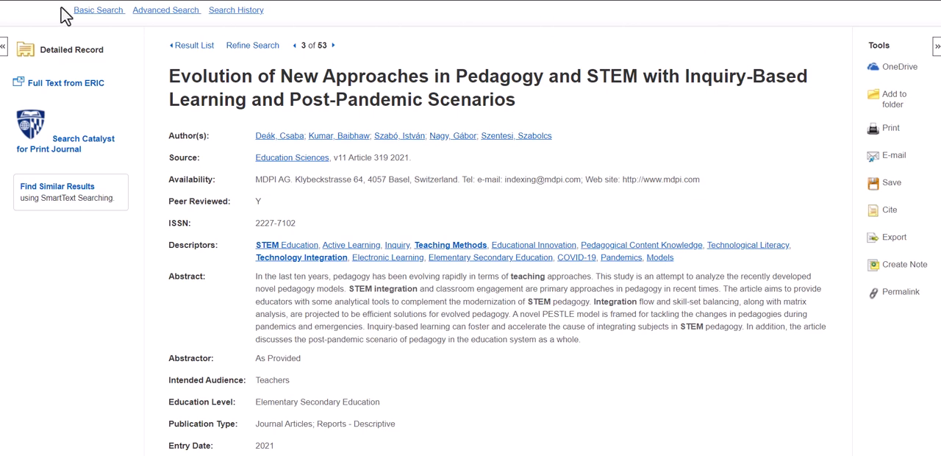
{"action": "mouse_move", "coordinate": [83, 55]}
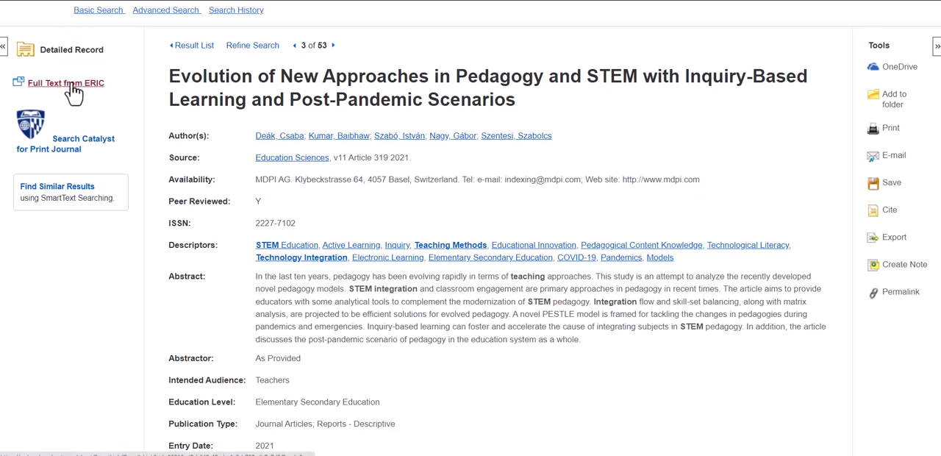
{"action": "left_click", "coordinate": [65, 82]}
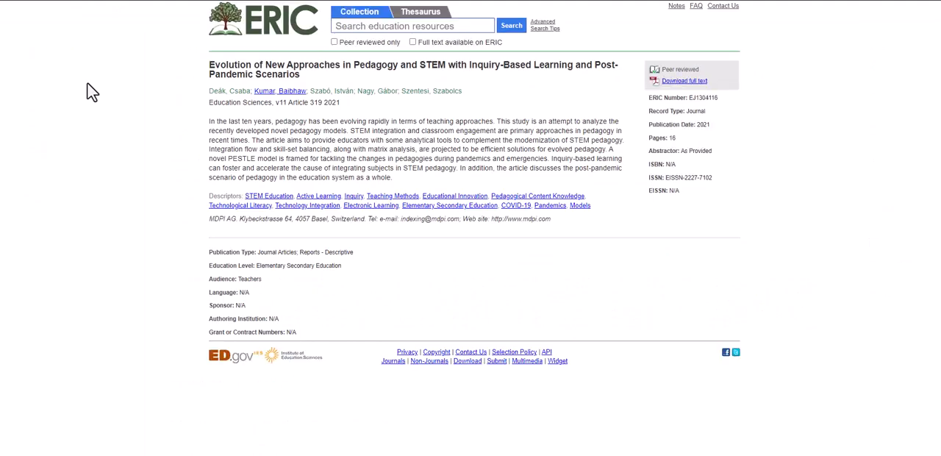
{"action": "mouse_move", "coordinate": [614, 99]}
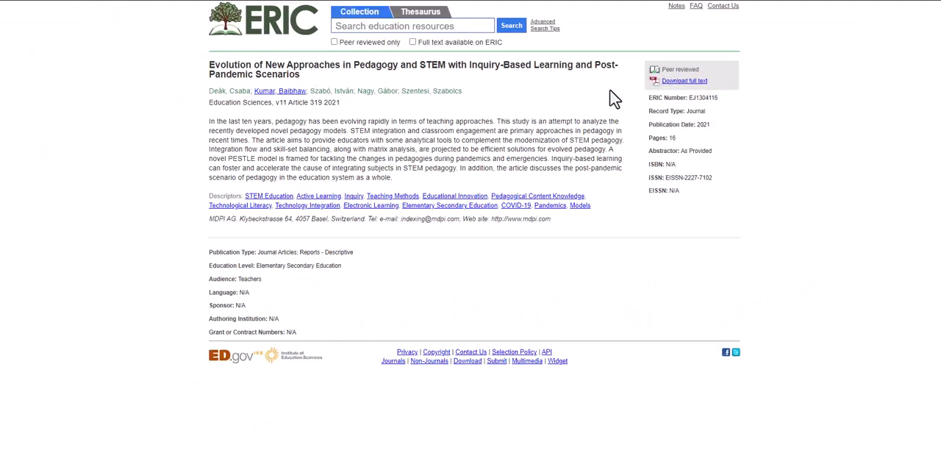
{"action": "mouse_move", "coordinate": [684, 81]}
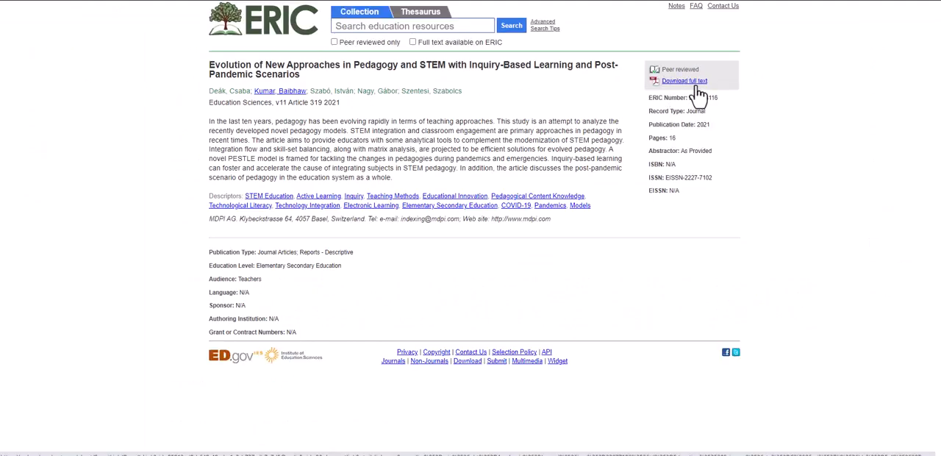
{"action": "mouse_move", "coordinate": [697, 95]}
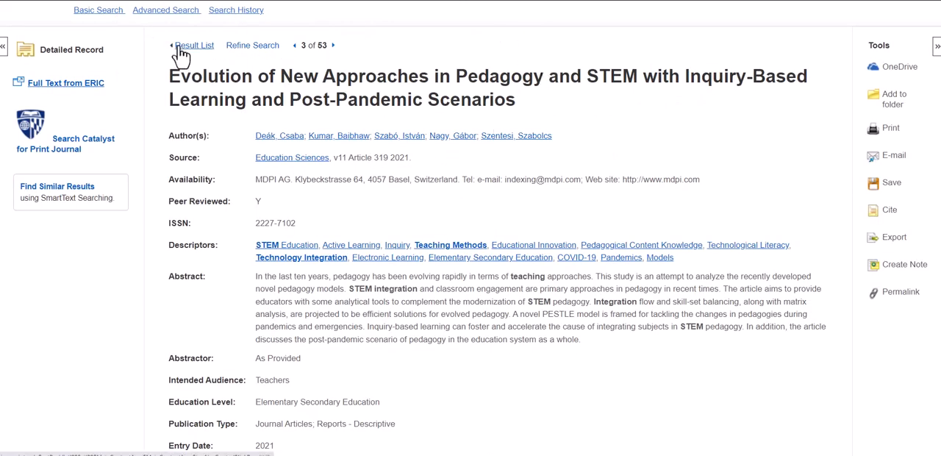
- Return to the 53-article result list and scroll down to the artificial reefs article
{"action": "left_click", "coordinate": [195, 45]}
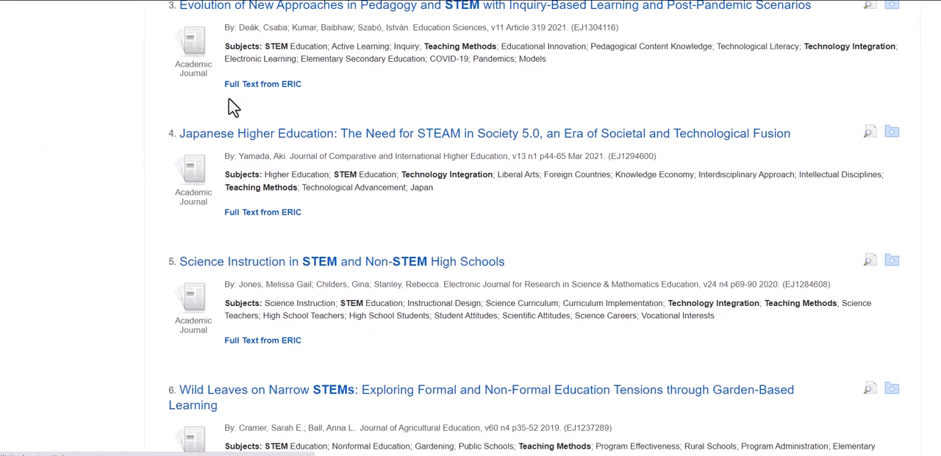
{"action": "scroll", "scroll_direction": "up", "scroll_amount": 3}
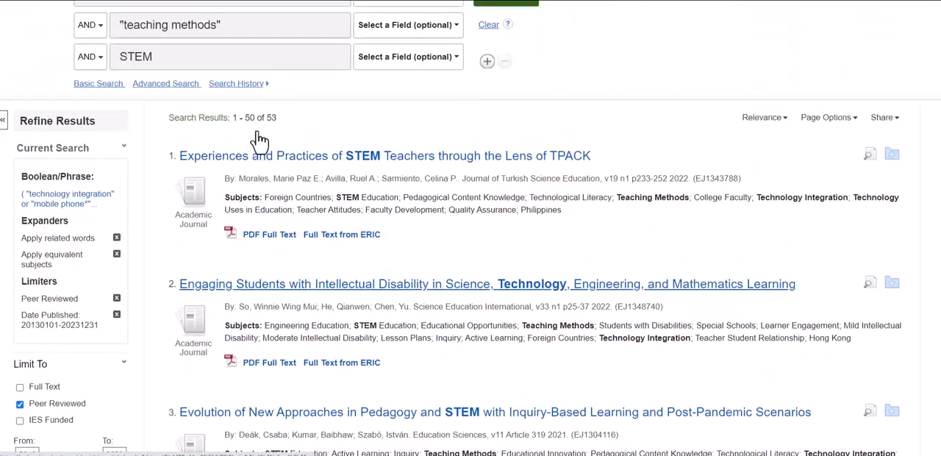
{"action": "scroll", "scroll_direction": "down", "scroll_amount": 3}
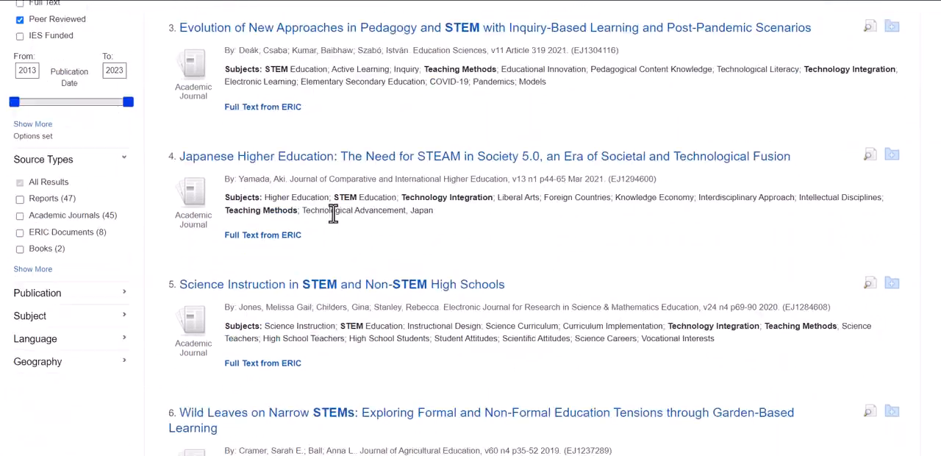
{"action": "scroll", "scroll_direction": "down", "scroll_amount": 3}
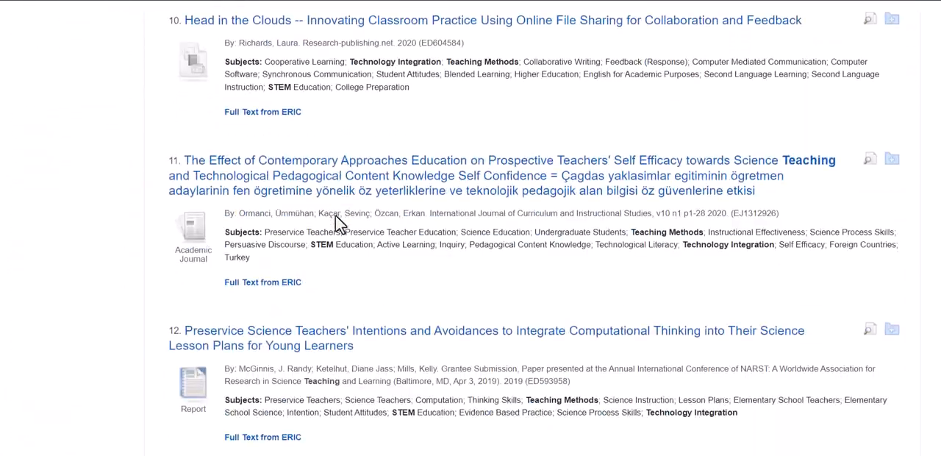
{"action": "scroll", "scroll_direction": "down", "scroll_amount": 3}
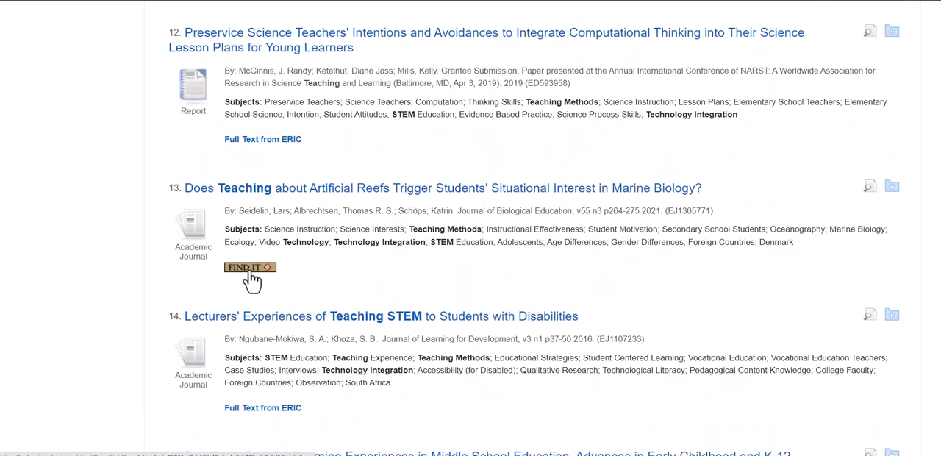
{"action": "mouse_move", "coordinate": [250, 267]}
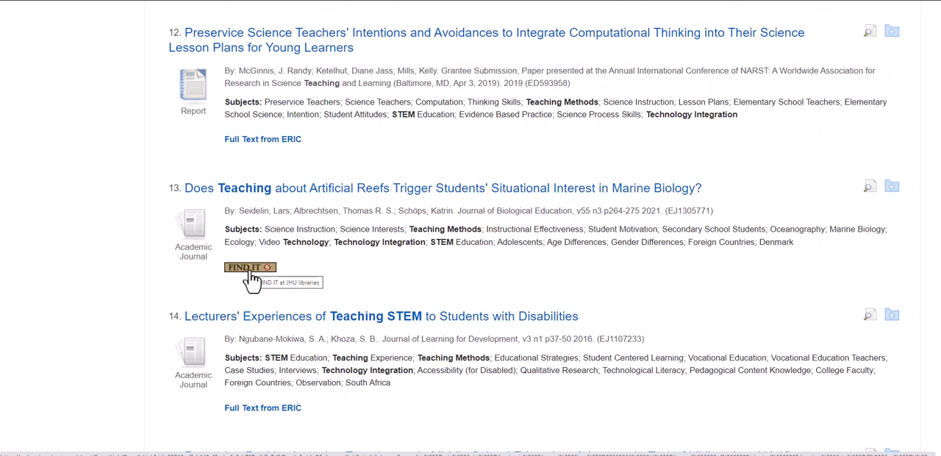
- Open Find It for the reefs article and follow the Taylor & Francis online access link
{"action": "left_click", "coordinate": [250, 267]}
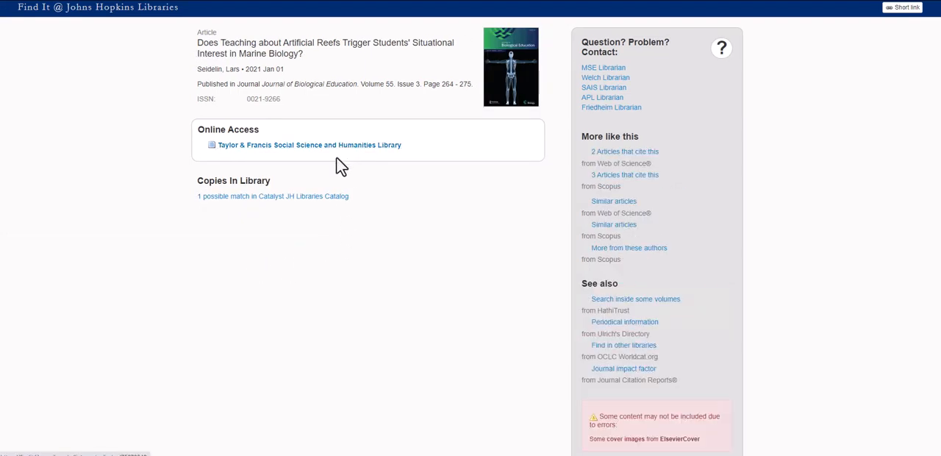
{"action": "mouse_move", "coordinate": [309, 145]}
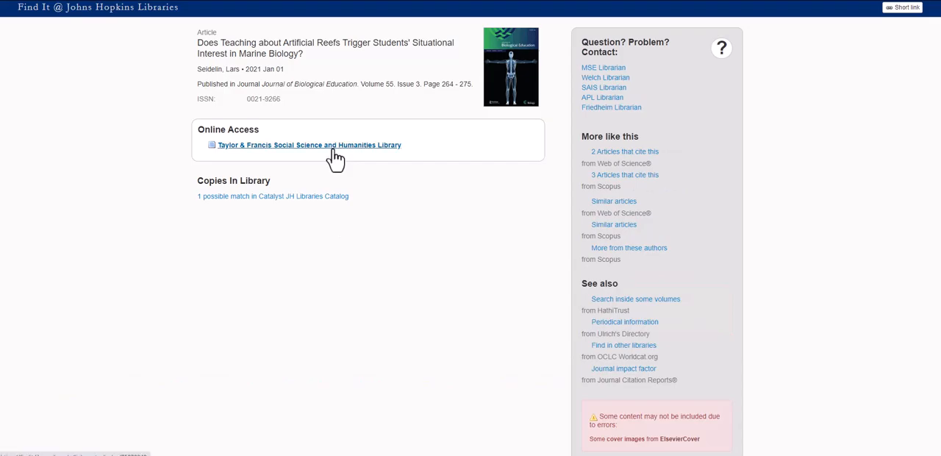
{"action": "left_click", "coordinate": [309, 145]}
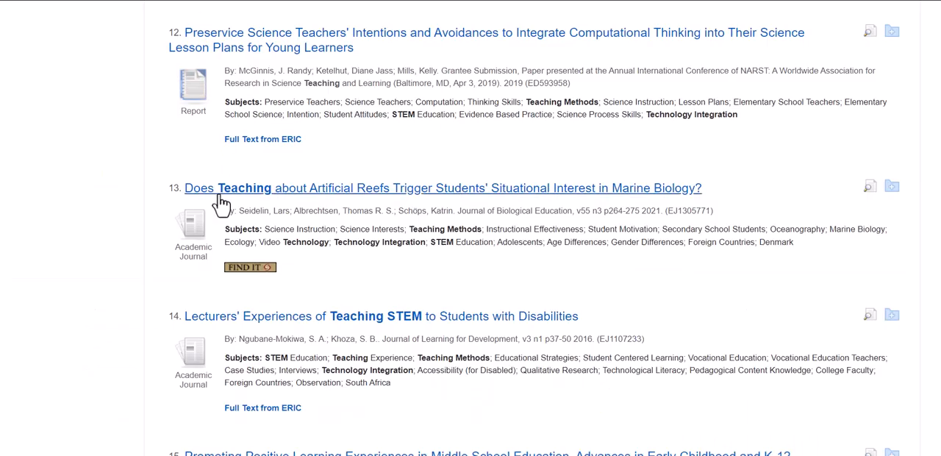
{"action": "scroll", "scroll_direction": "up", "scroll_amount": 3}
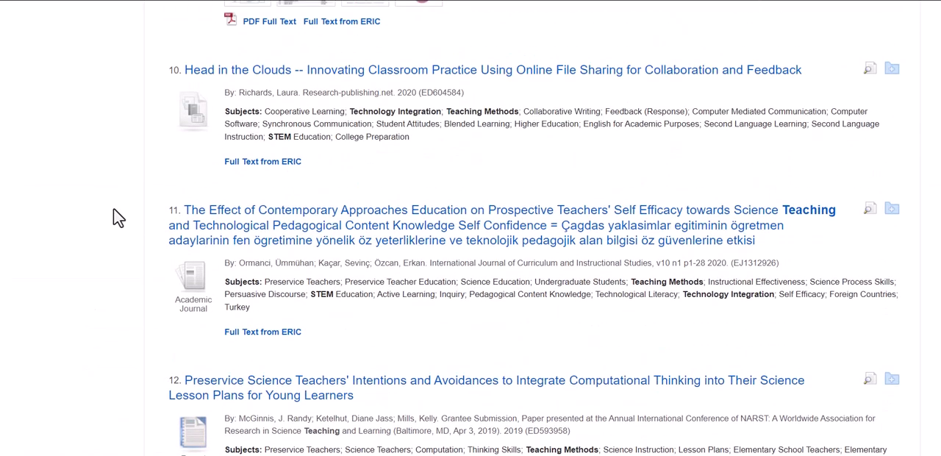
{"action": "scroll", "scroll_direction": "up", "scroll_amount": 3}
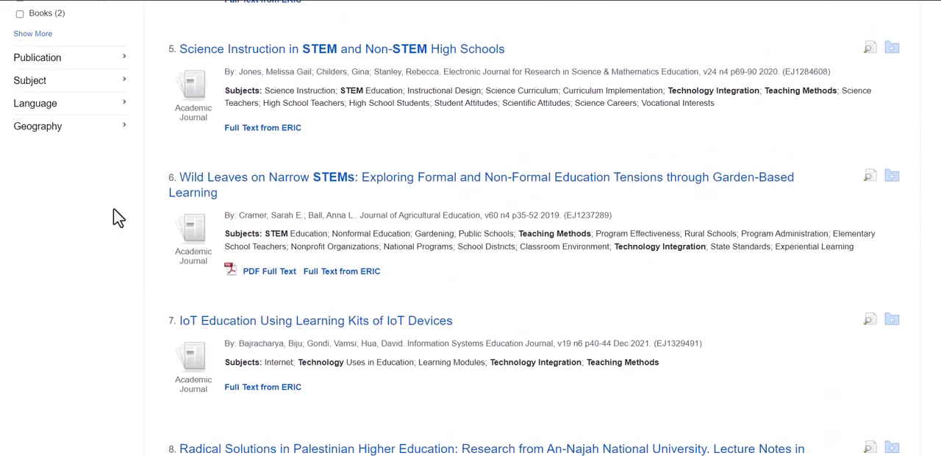